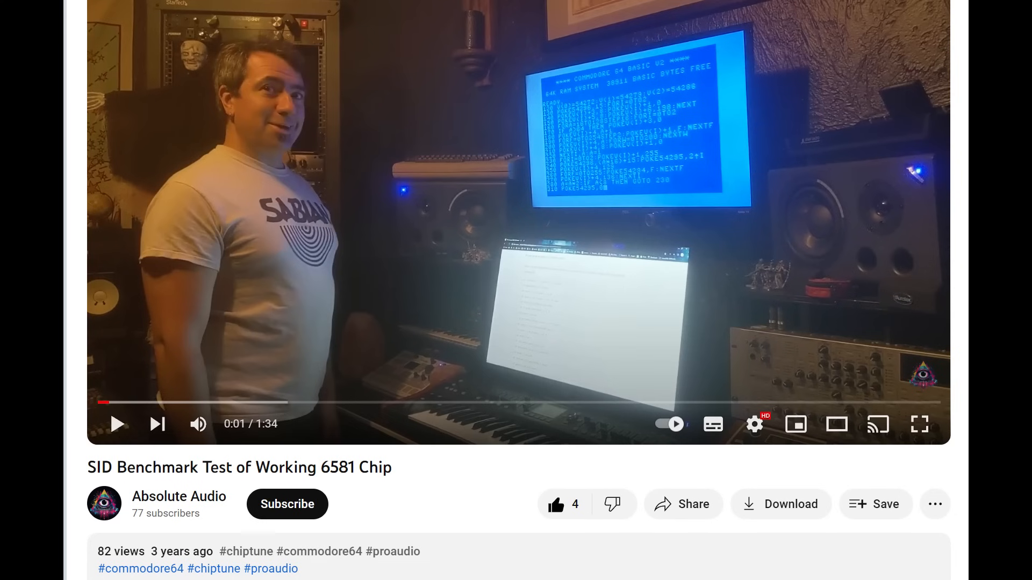
# Start playback of the 'SID Benchmark Test of Working 6581 Chip' video to show its waveform.
pyautogui.click(918, 423)
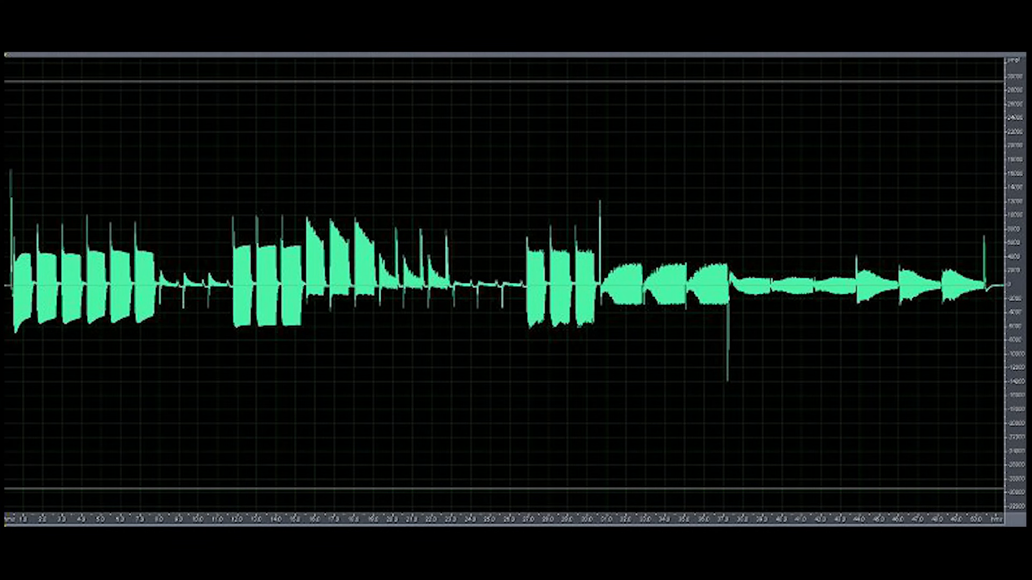